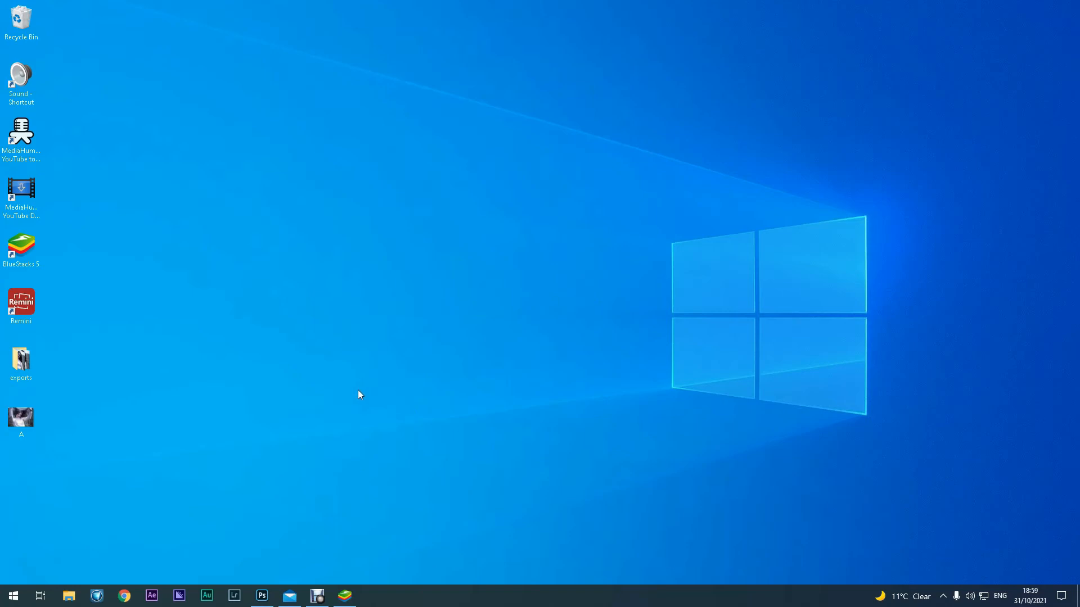
mouse_move(379, 280)
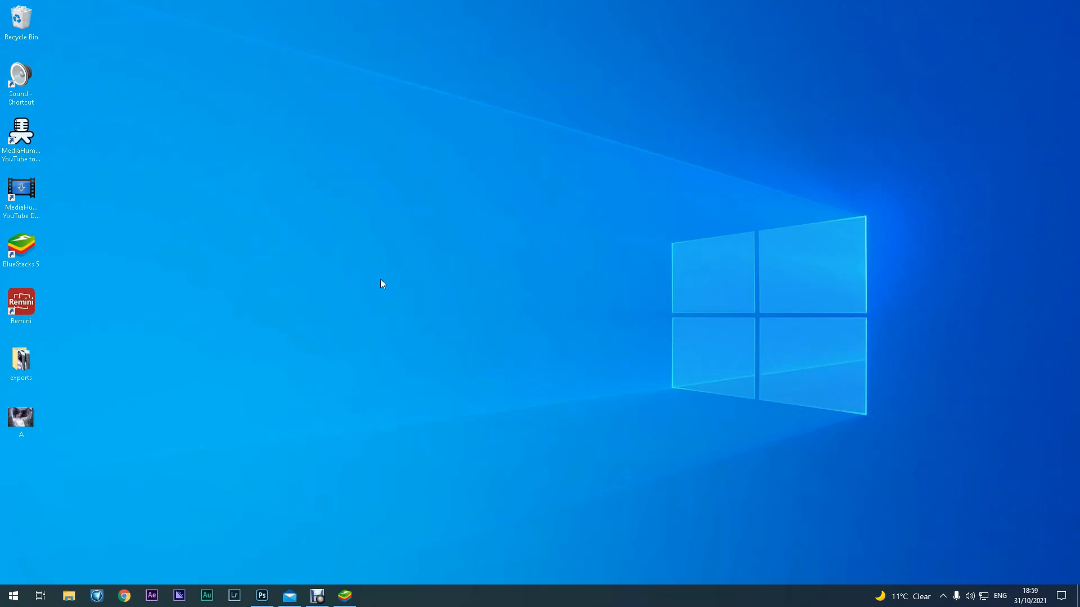
mouse_move(435, 301)
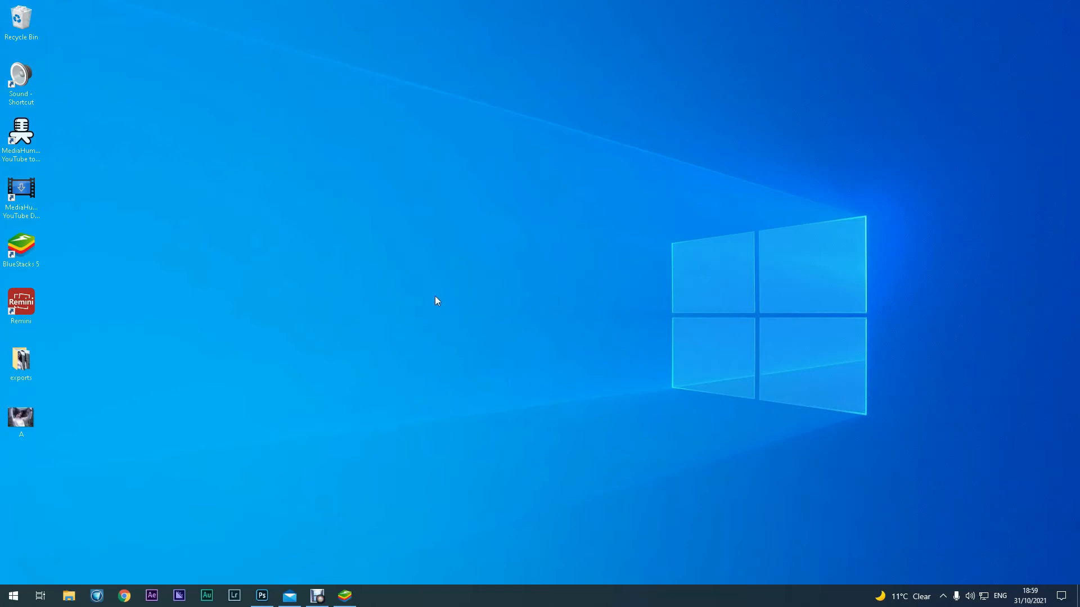
mouse_move(408, 391)
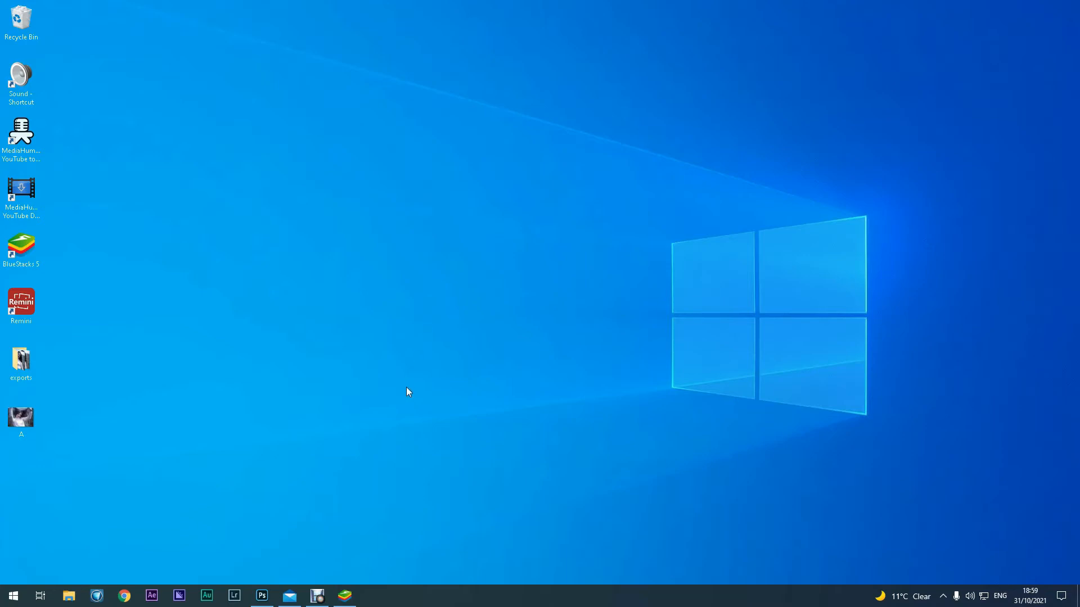
mouse_move(357, 289)
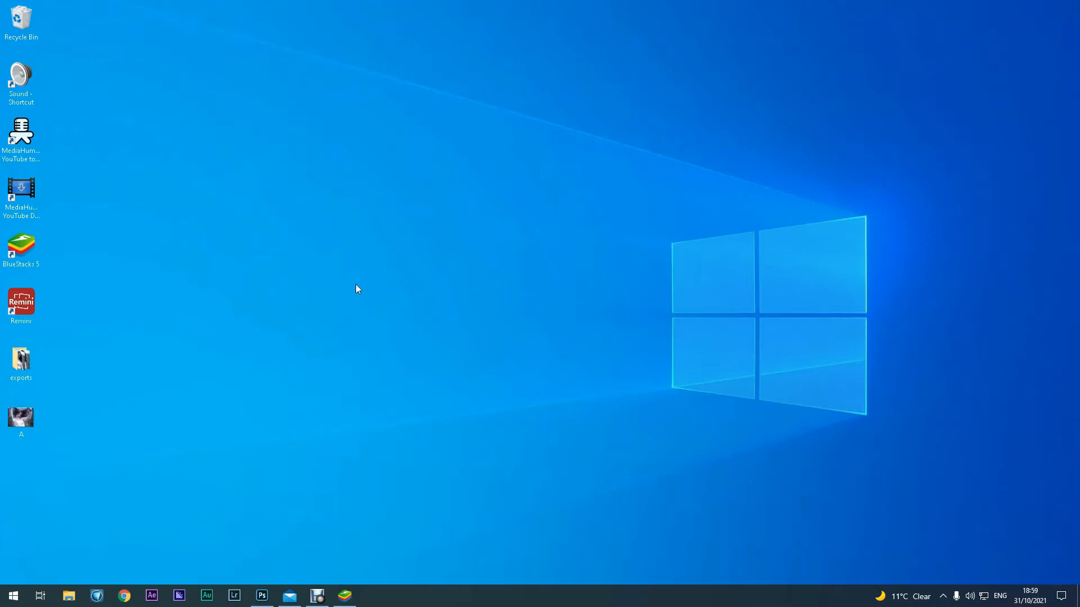
mouse_move(94, 274)
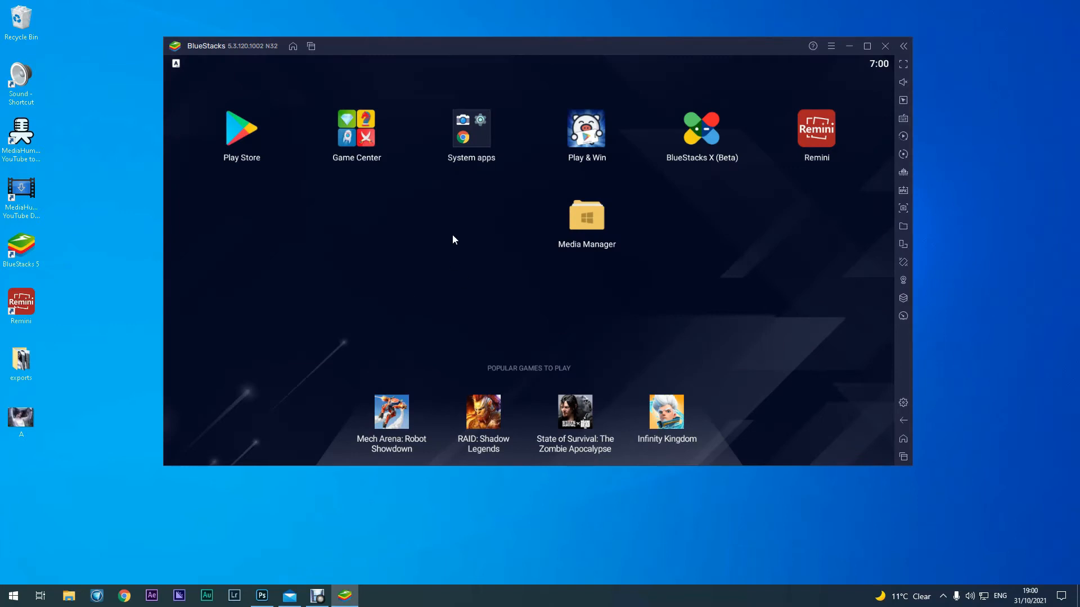
mouse_move(334, 253)
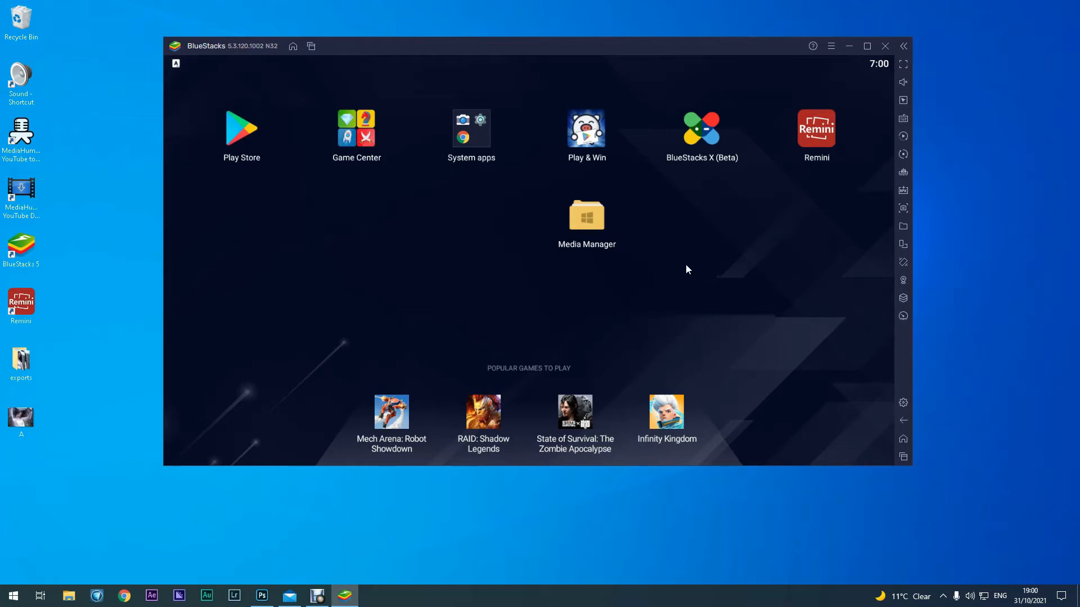
mouse_move(587, 229)
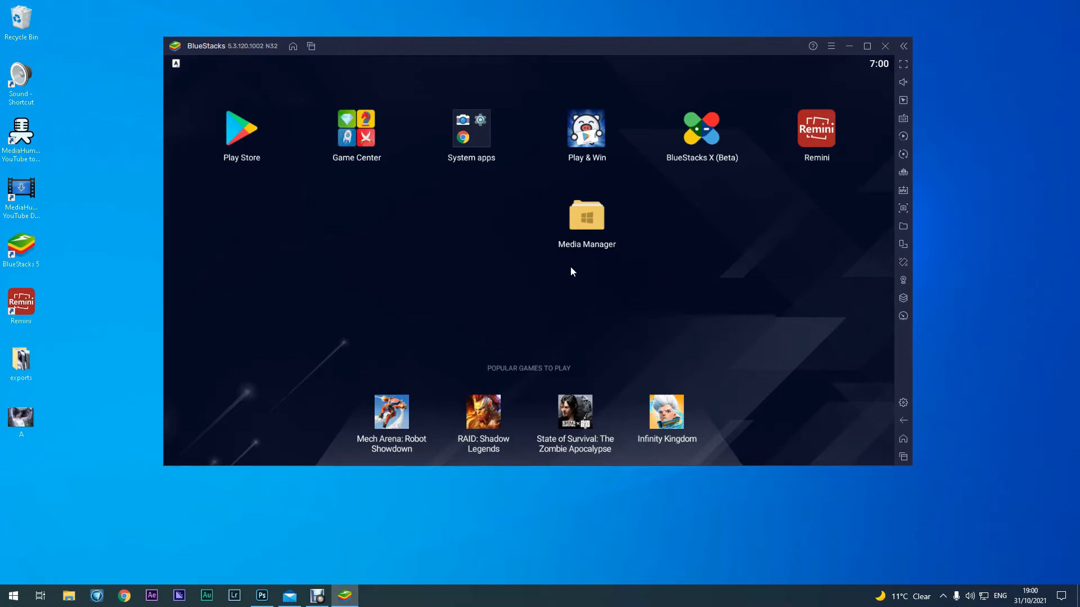
mouse_move(581, 235)
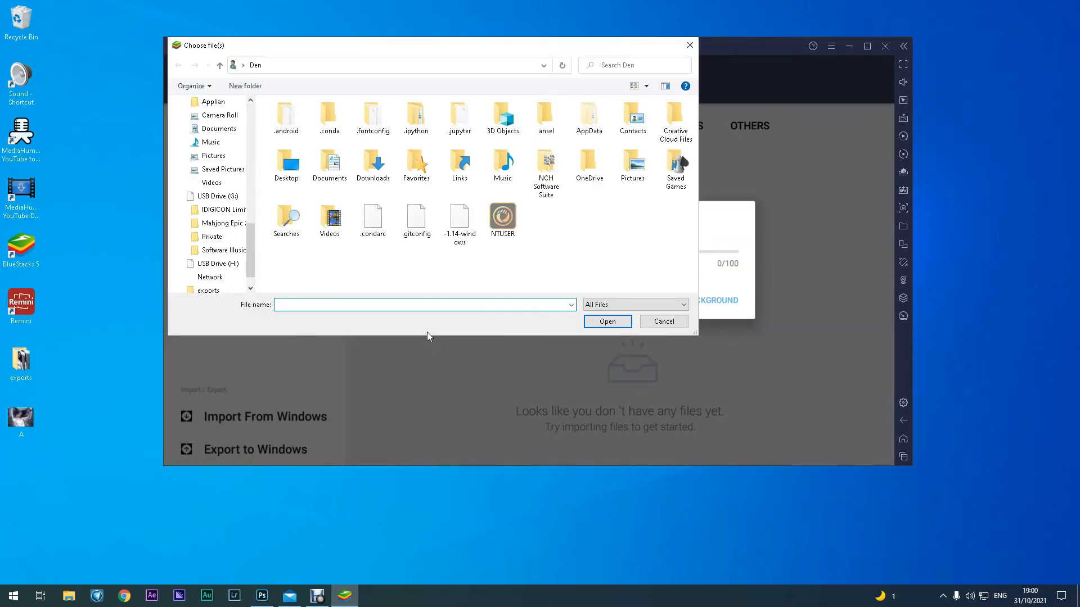
Import A.jpg from the Windows Desktop folder into Media Manager.
click(287, 162)
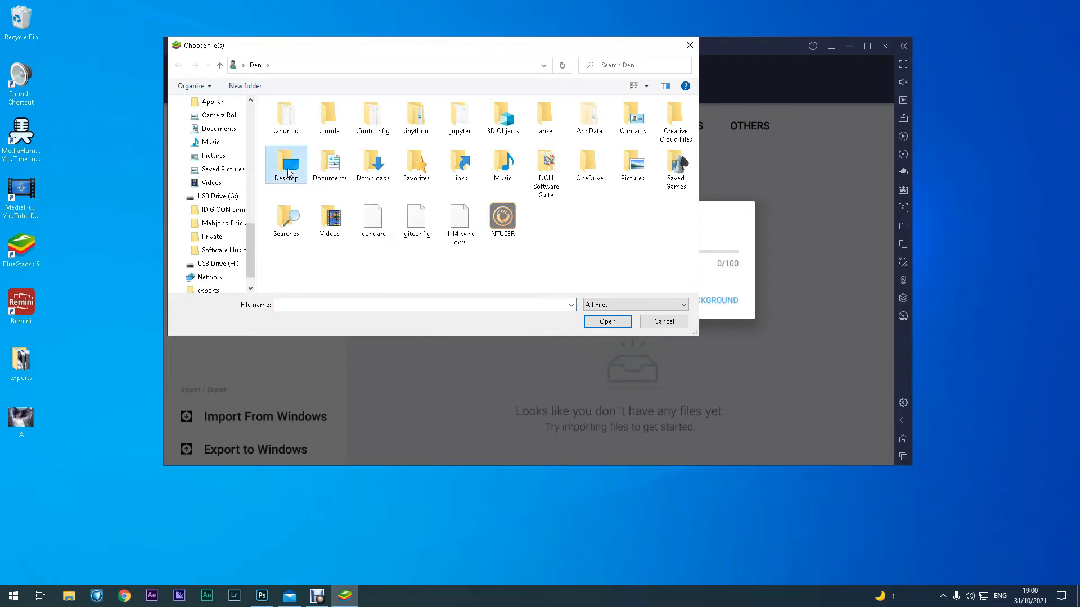
double_click(286, 163)
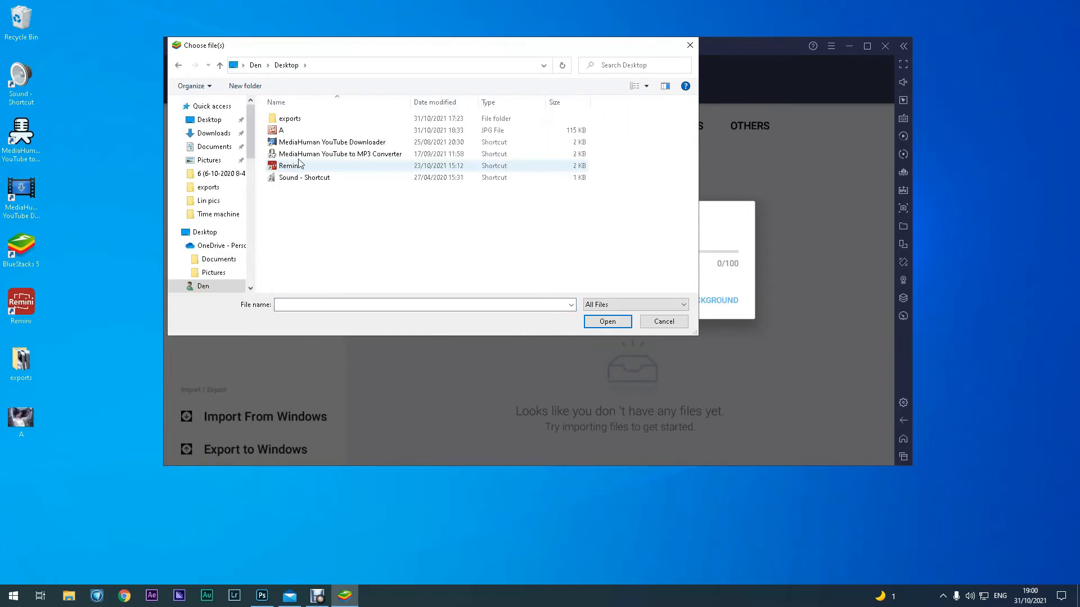
click(280, 130)
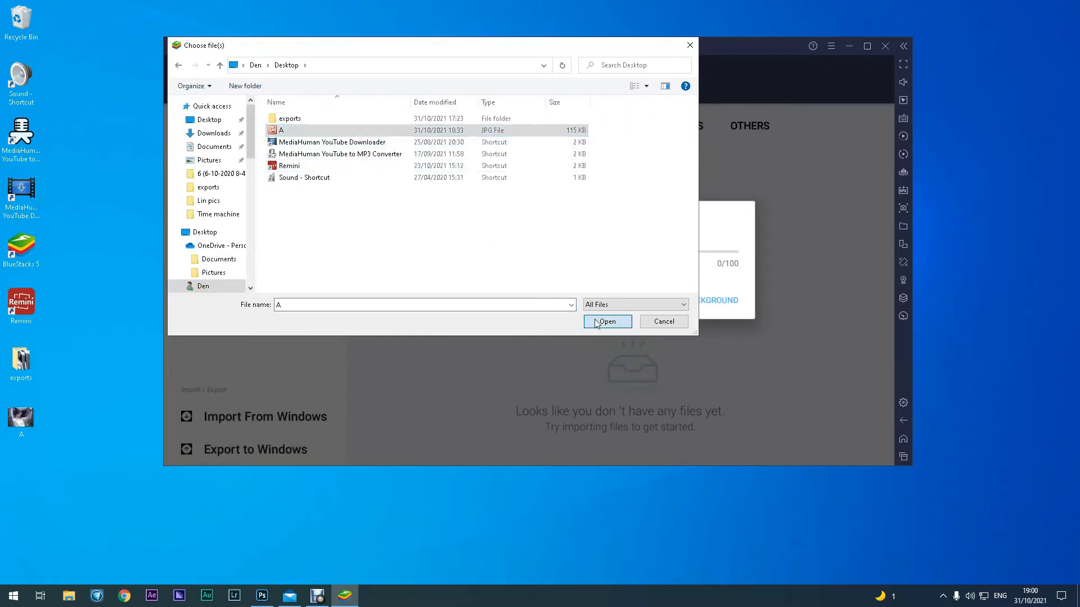
click(607, 321)
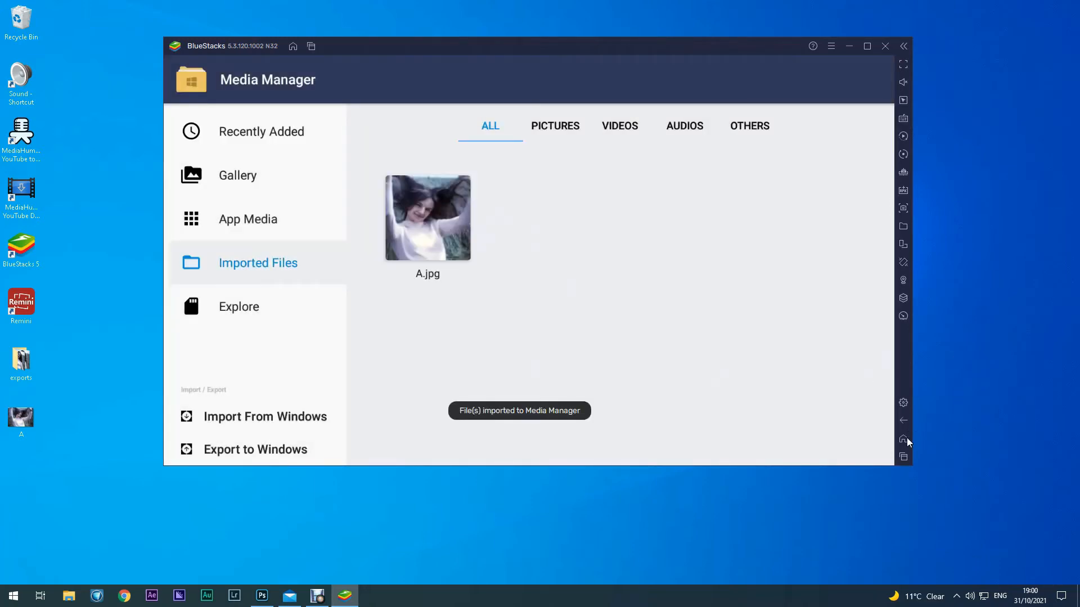
Launch Remini from the home screen and pick the imported A.jpg for Enhance.
click(902, 439)
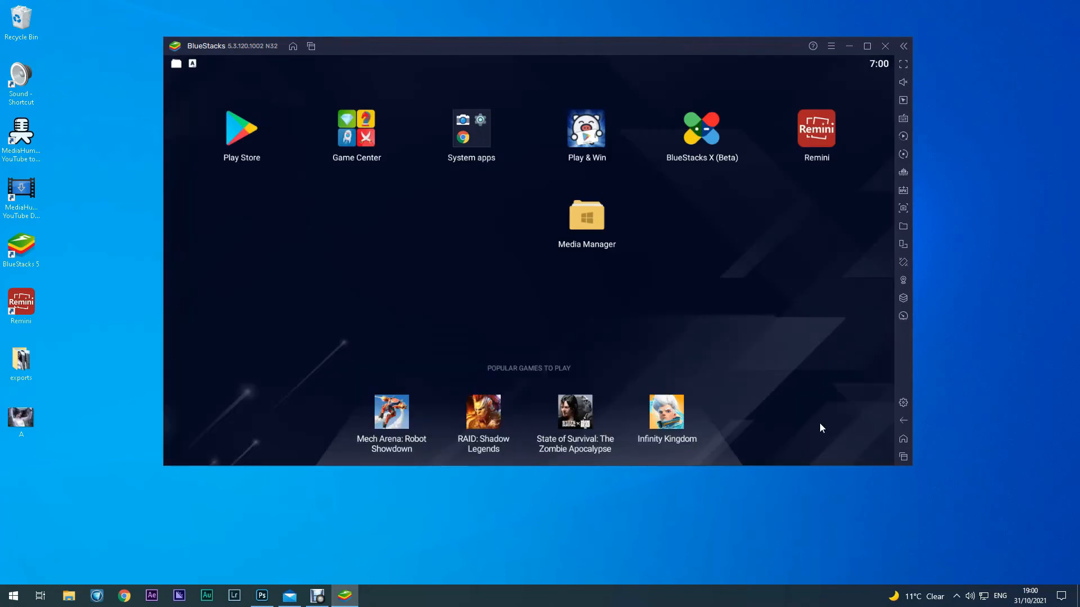
mouse_move(807, 240)
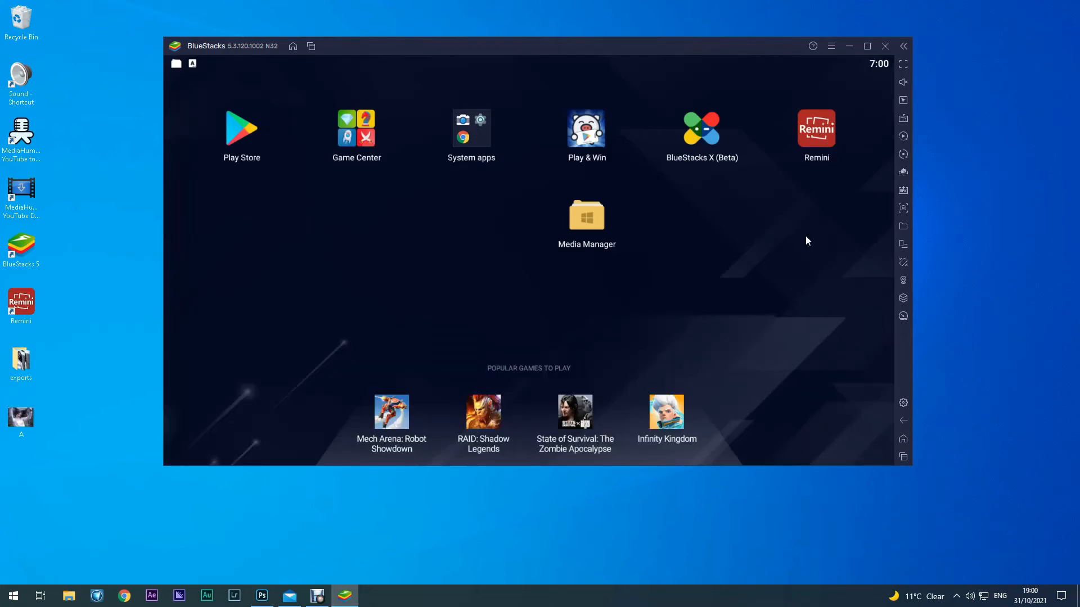
click(816, 127)
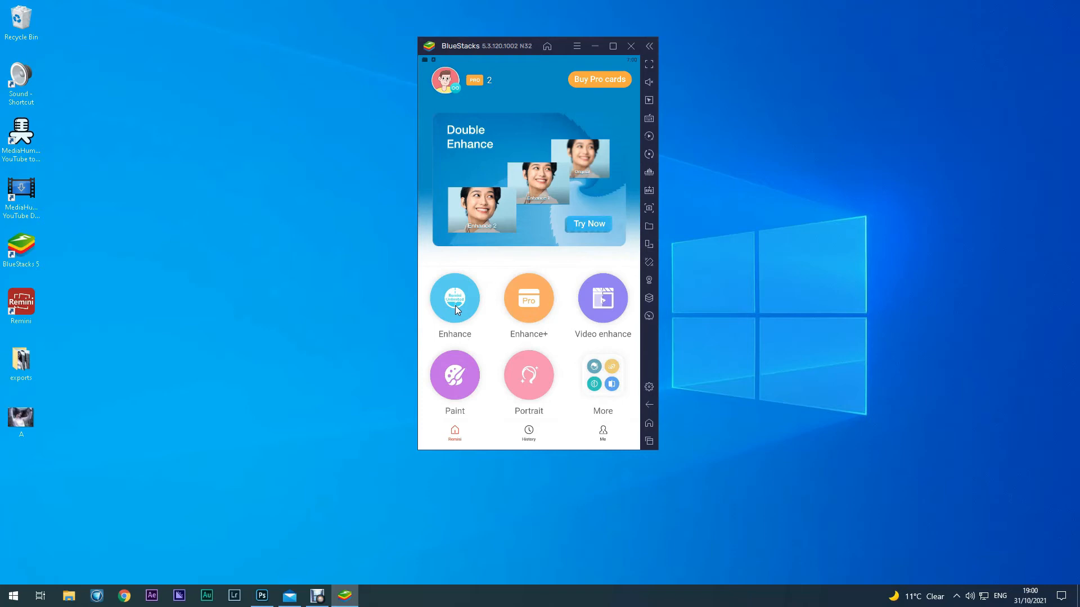
click(455, 297)
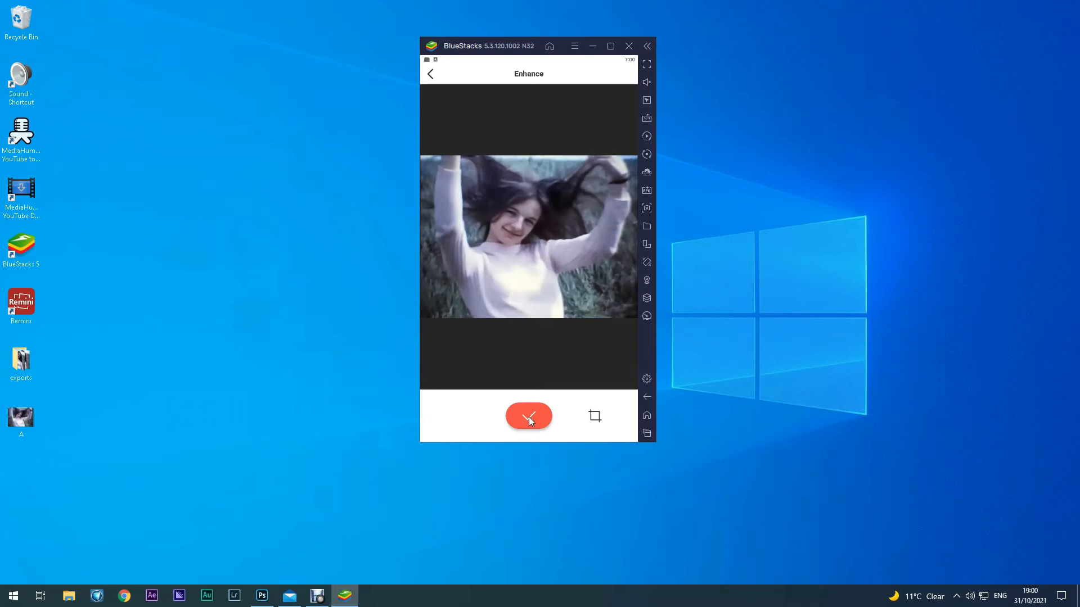
Confirm A.jpg to create the enhance task and choose Wait here while it processes.
click(528, 415)
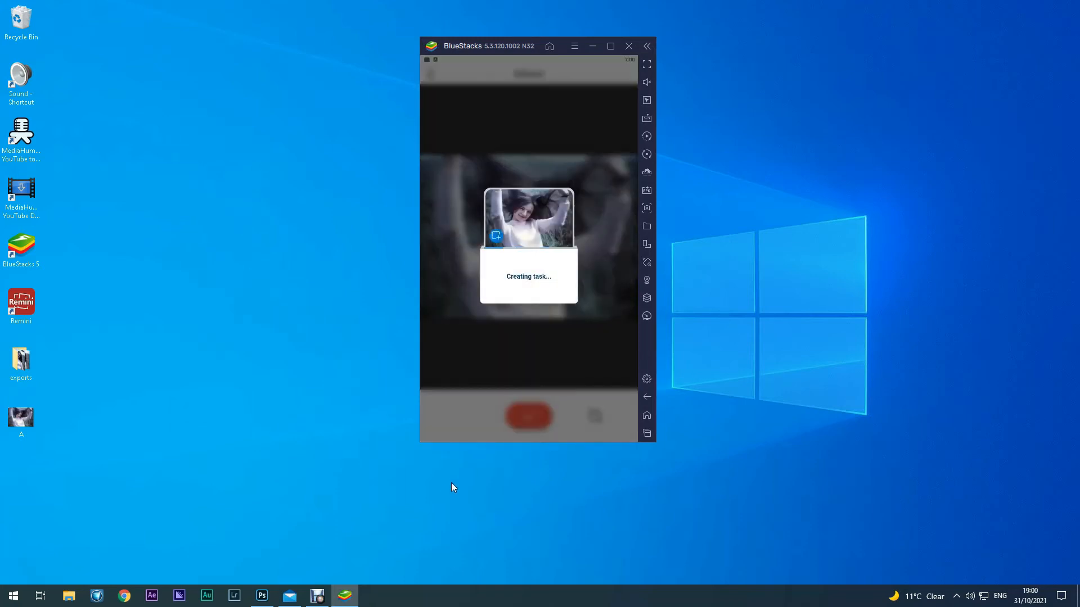
mouse_move(365, 243)
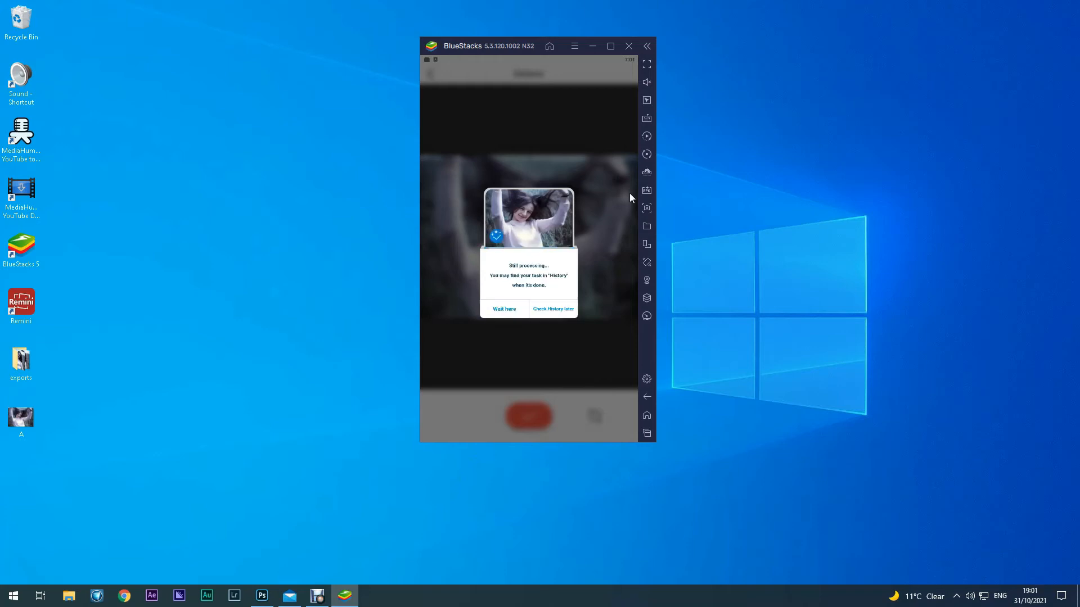
click(504, 308)
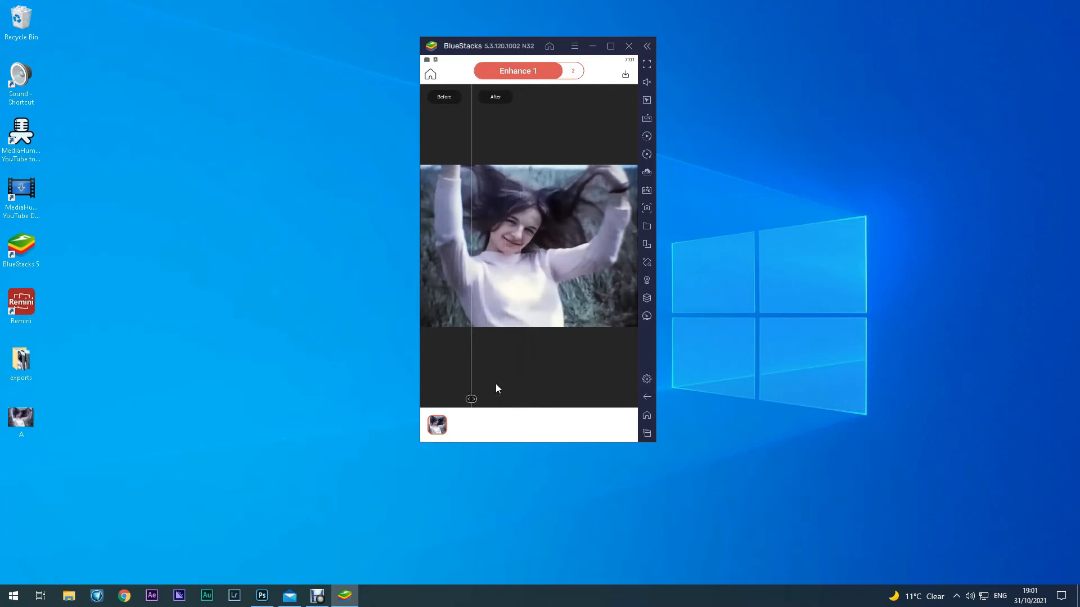
Drag the Before/After slider to compare the enhanced photo with the original.
drag(471, 399, 551, 399)
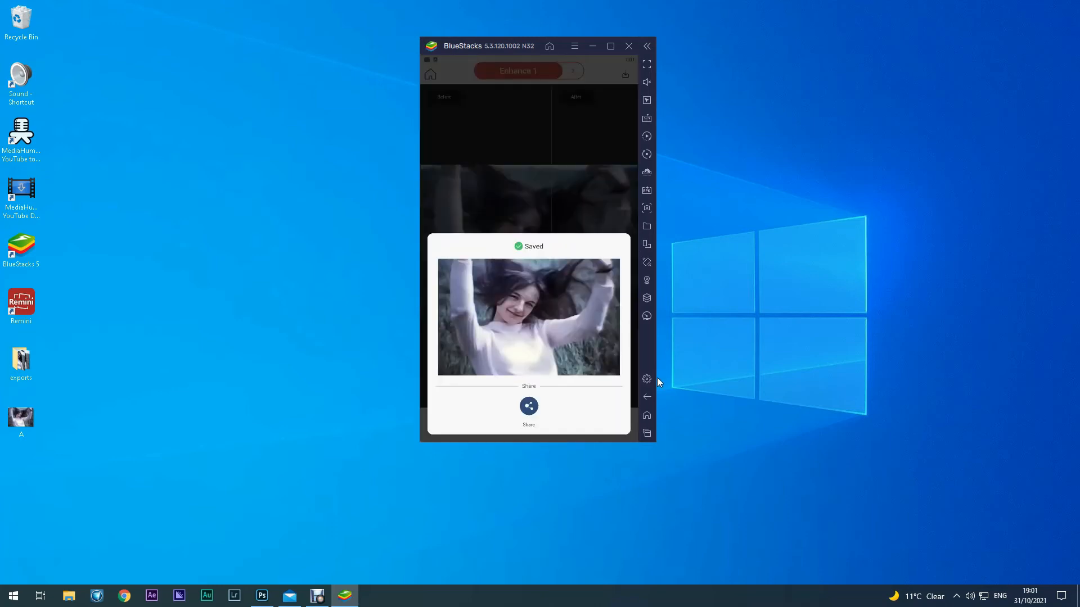
mouse_move(646, 398)
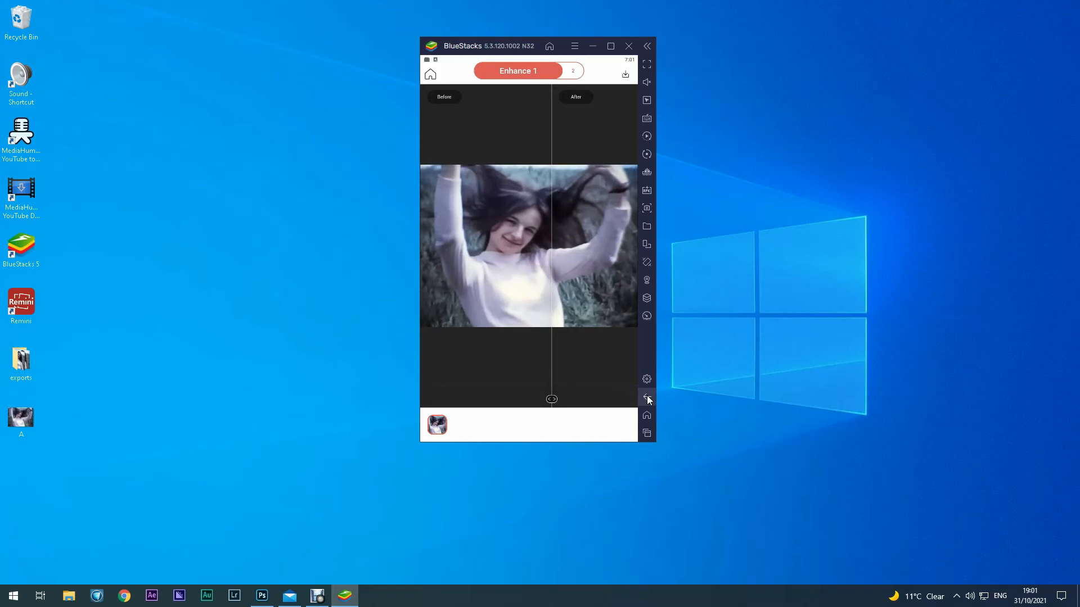
Erase all Remini photos and videos from the Me page and dismiss the notice.
click(431, 73)
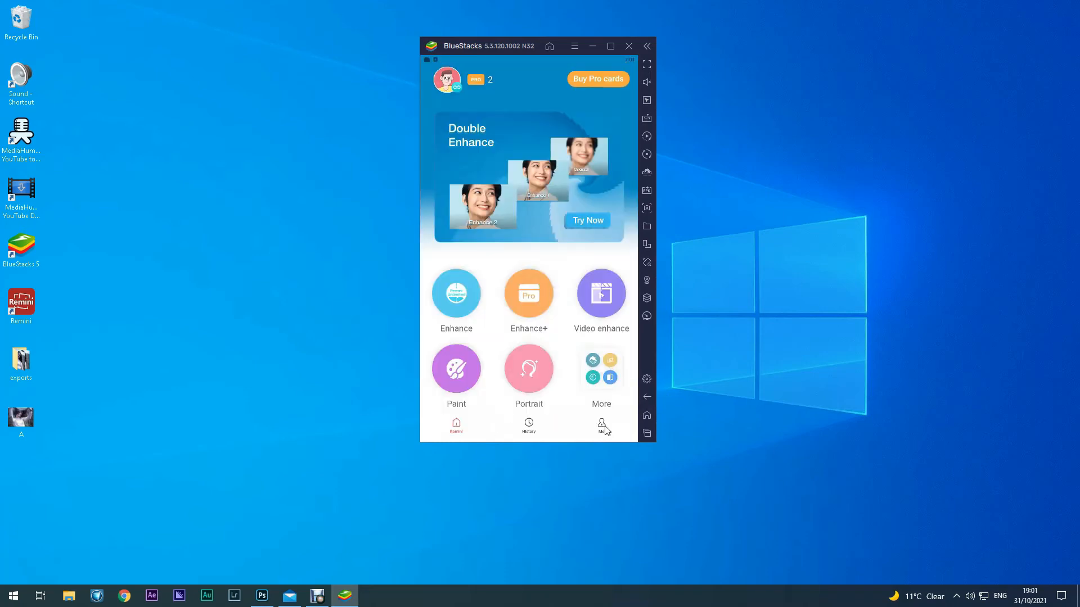
mouse_move(604, 427)
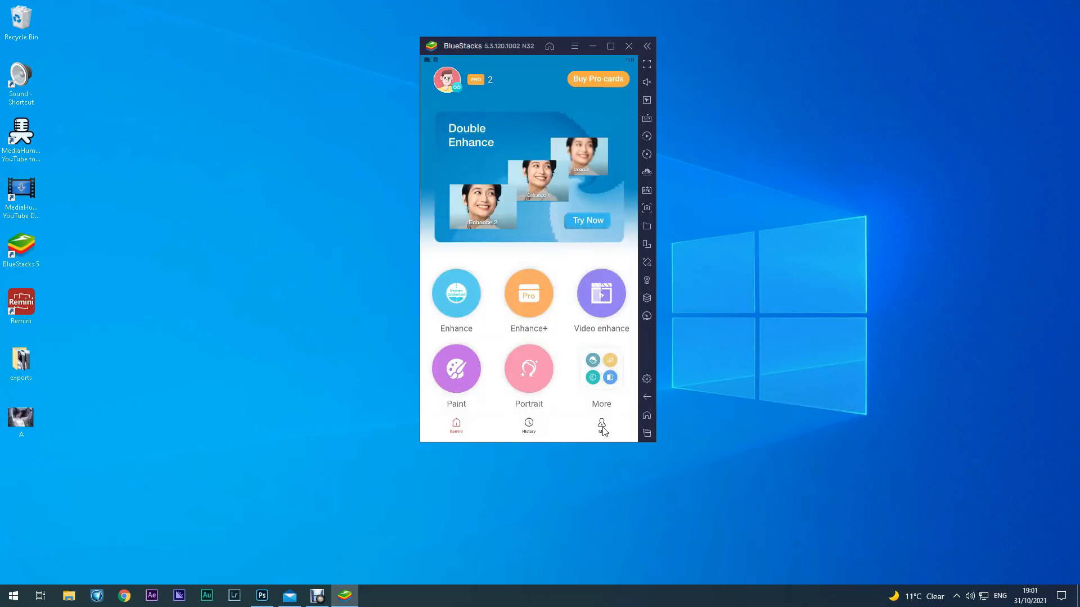
click(601, 426)
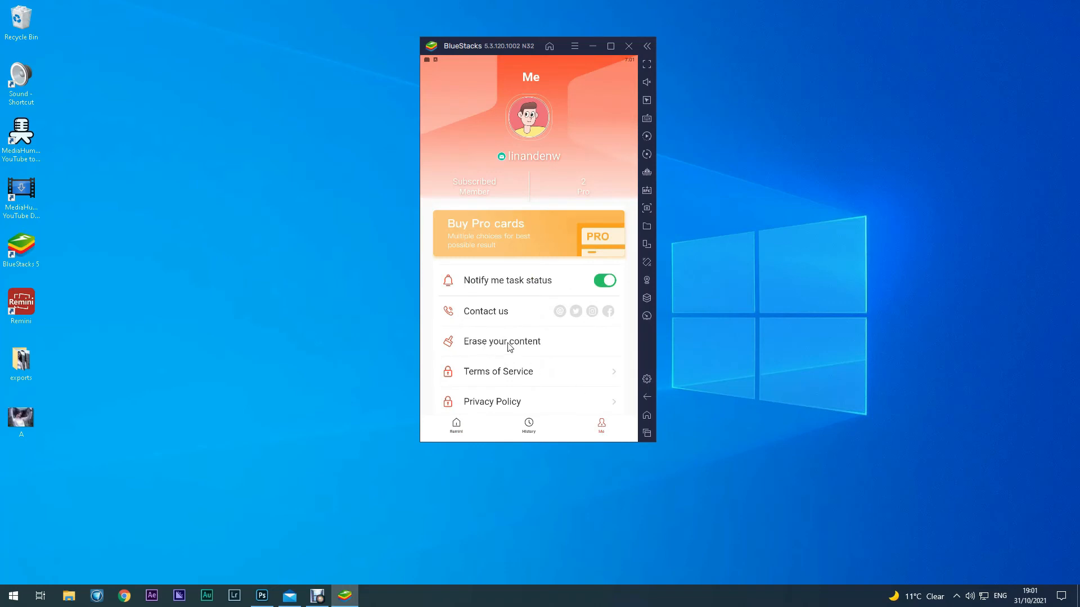
click(502, 342)
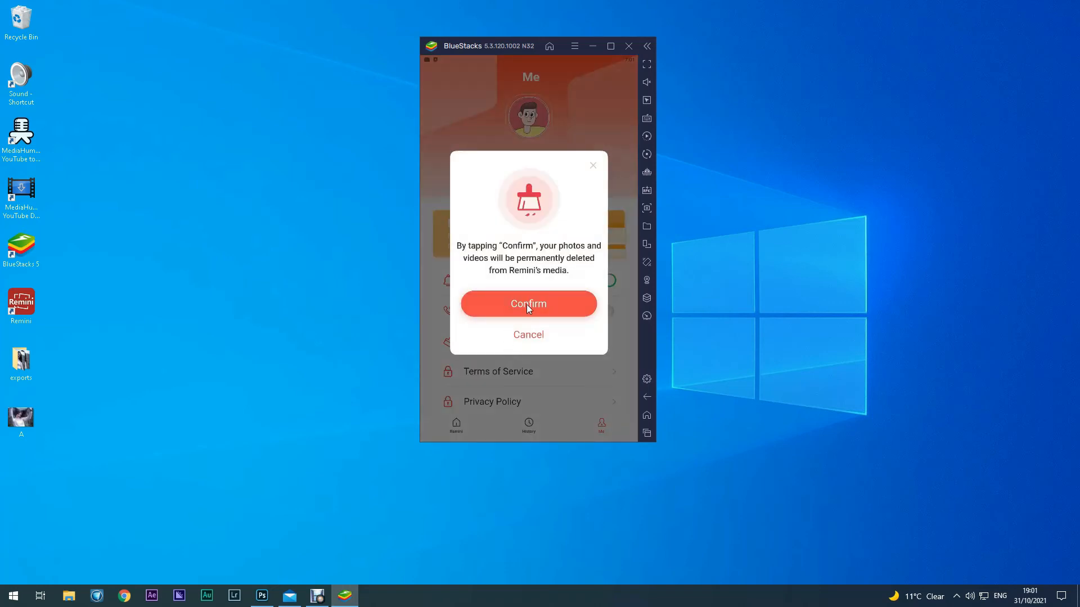
click(528, 303)
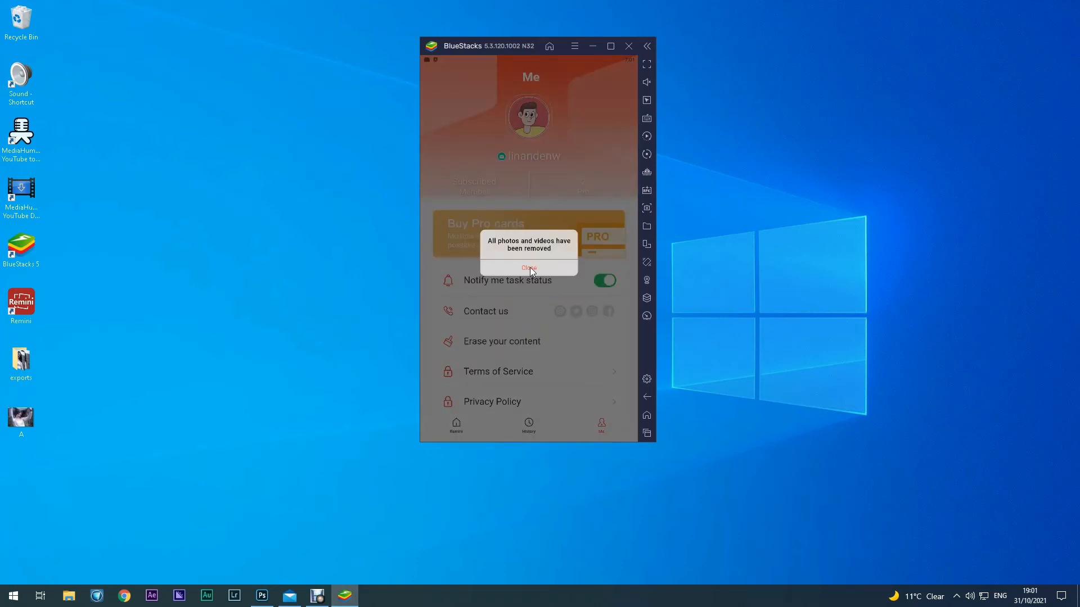
click(529, 268)
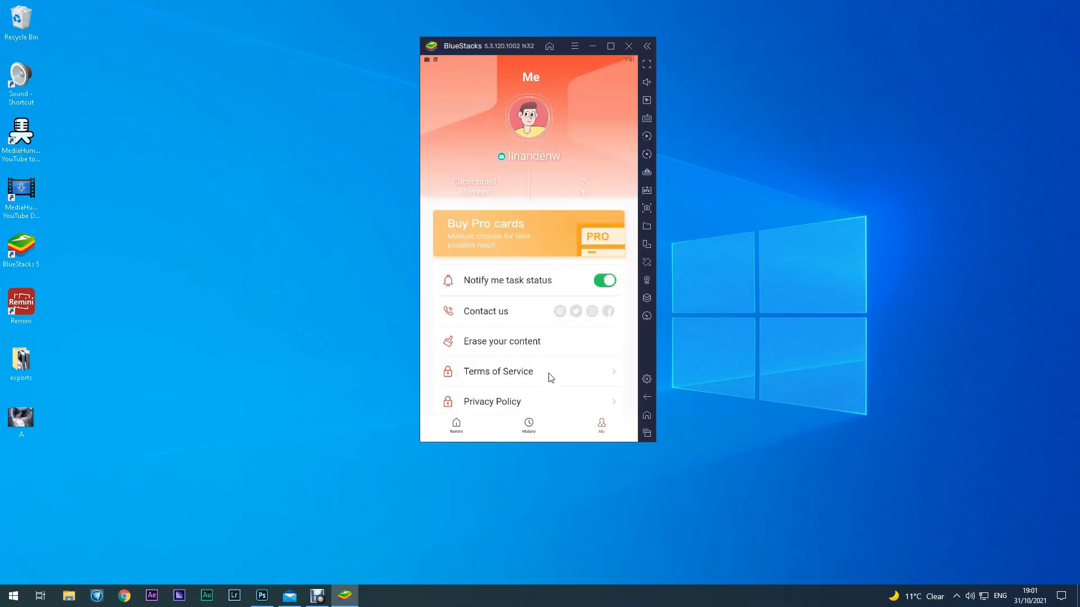
mouse_move(529, 424)
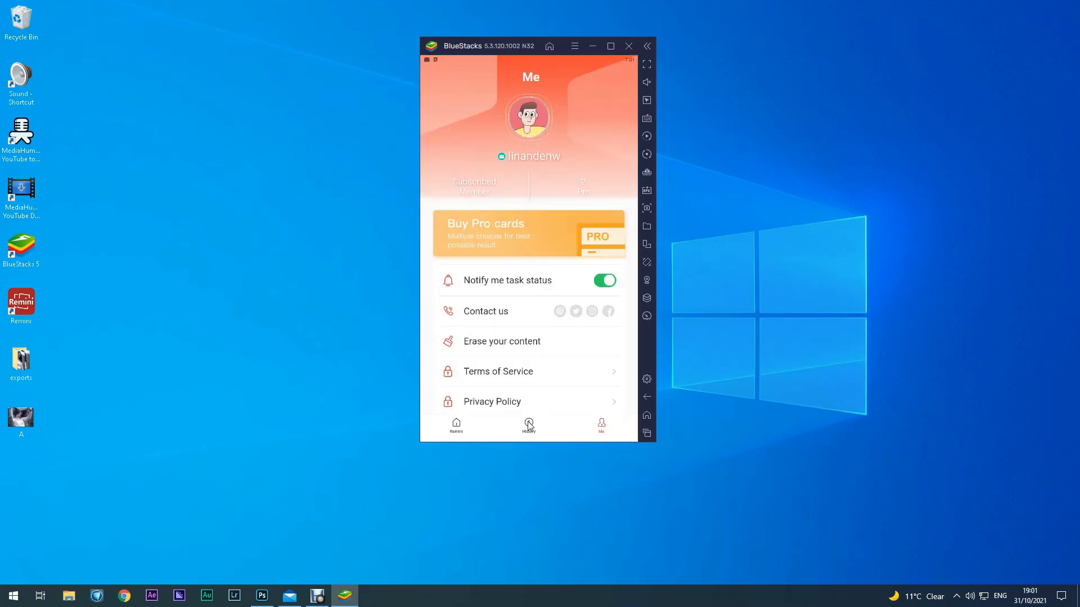
View Remini's empty History tab, then return to Media Manager.
click(528, 426)
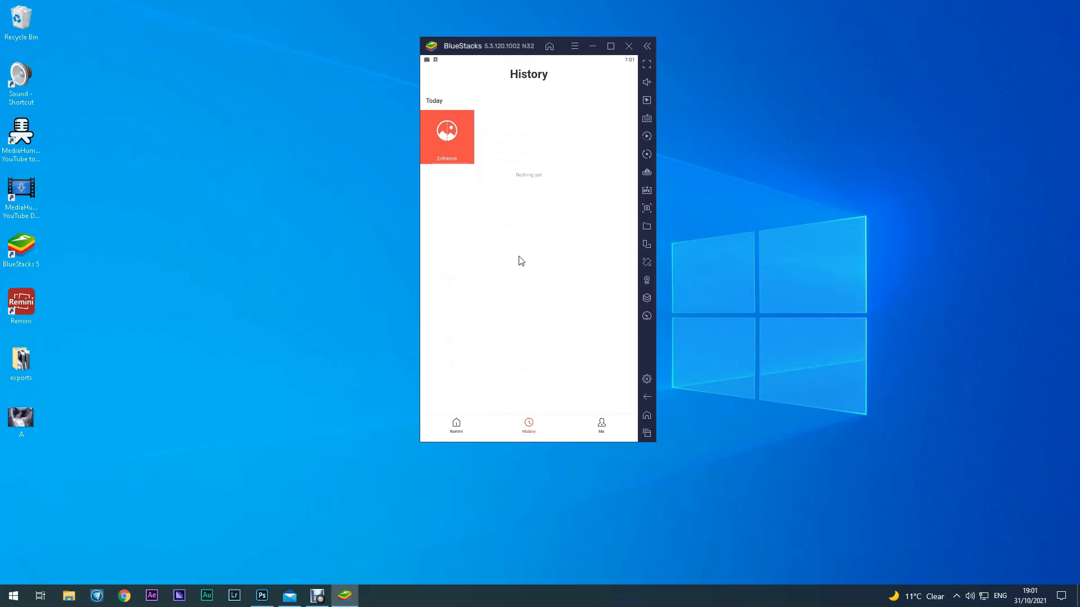
click(456, 425)
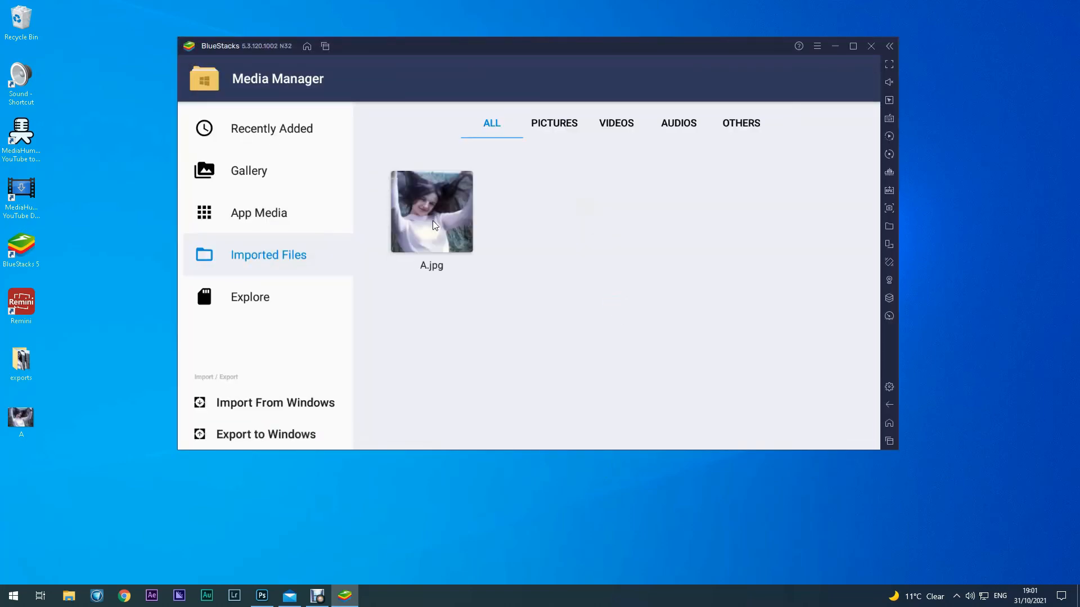
Delete A.jpg from Media Manager's Imported Files.
click(431, 212)
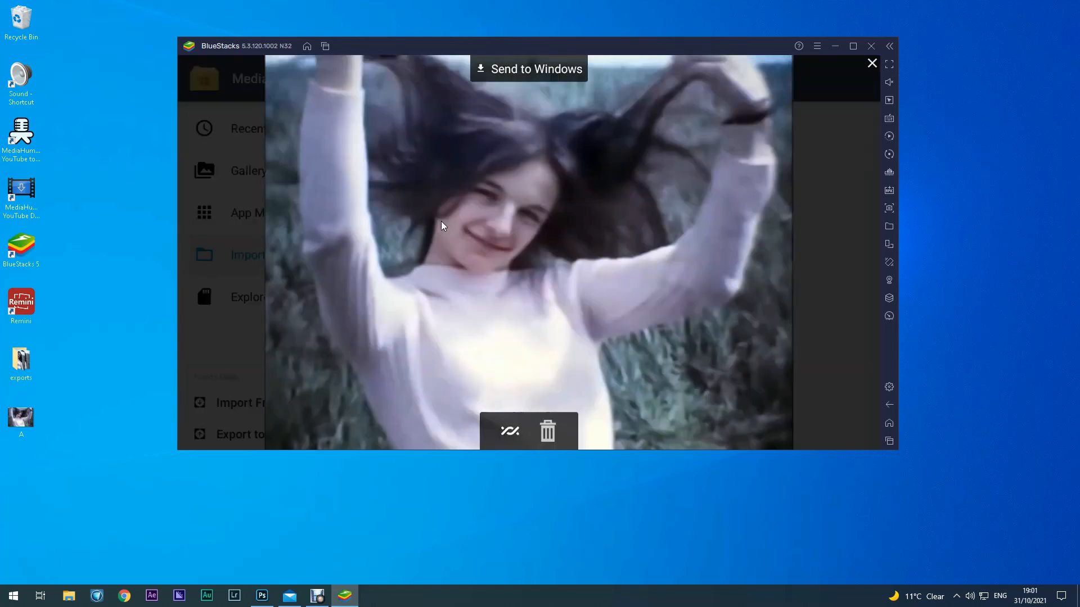
mouse_move(547, 436)
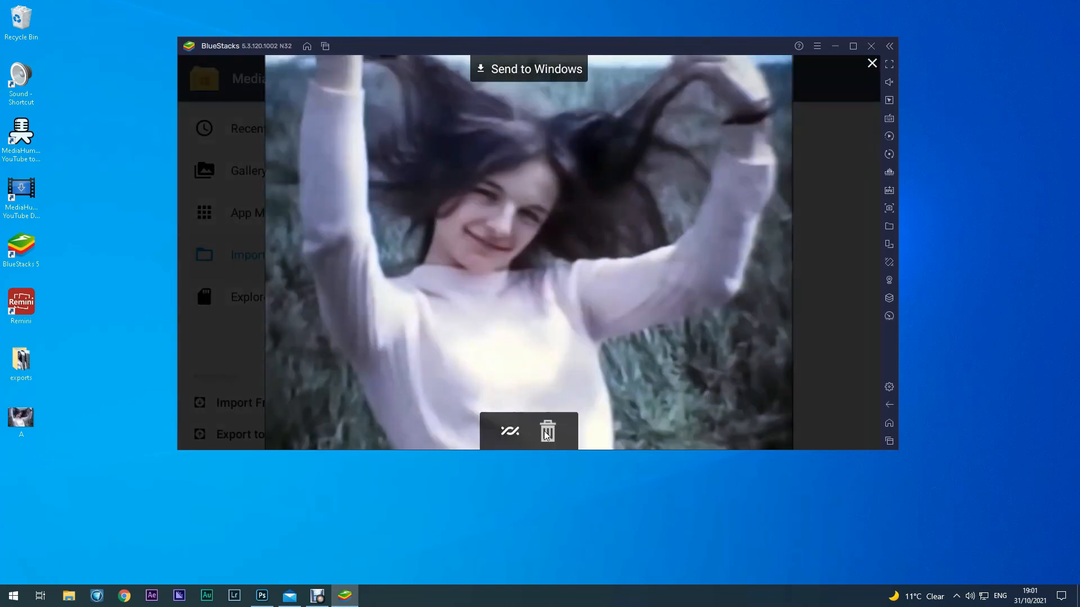
click(548, 430)
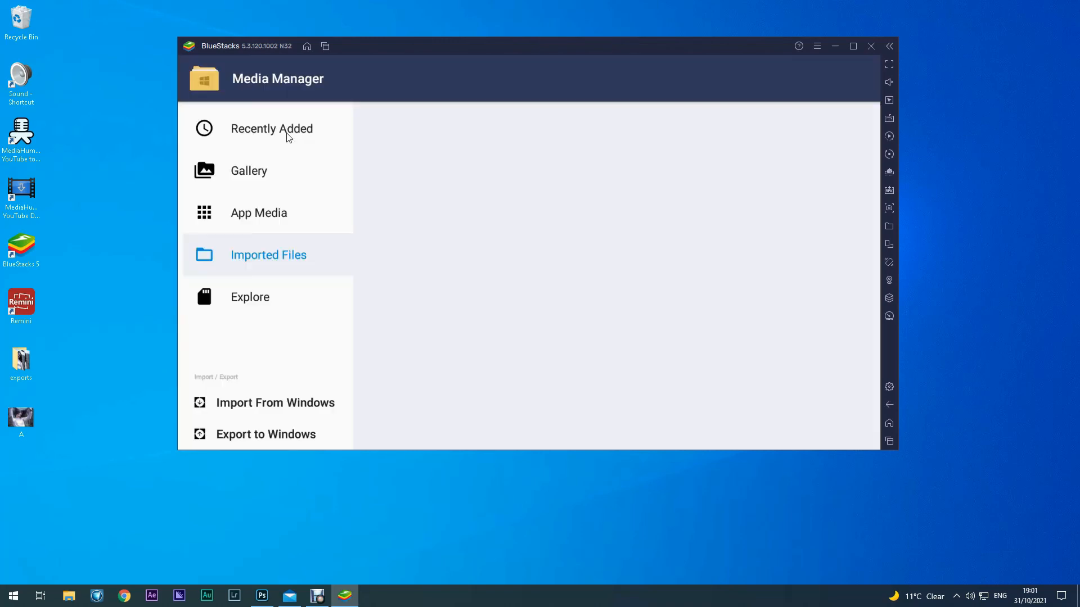
Open the enhanced photo under Recently Added and choose Send to Windows.
click(271, 129)
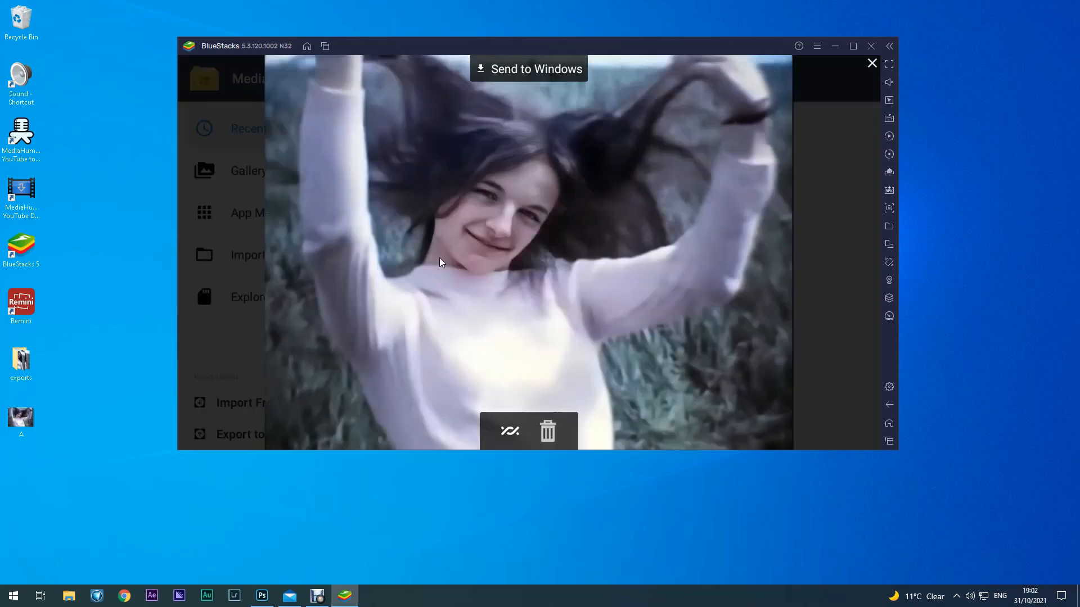
mouse_move(648, 240)
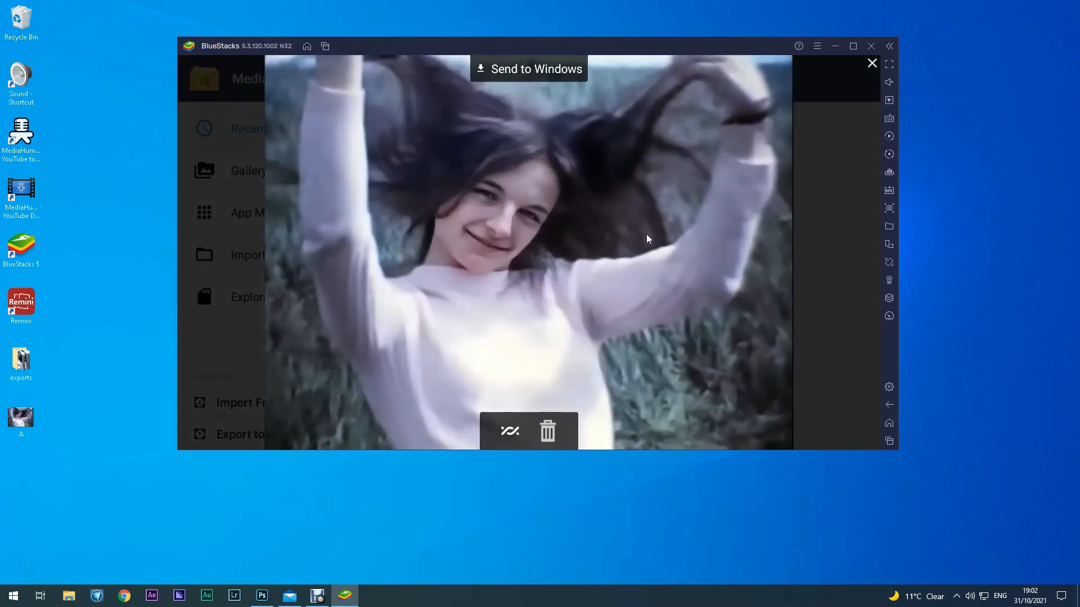
mouse_move(563, 87)
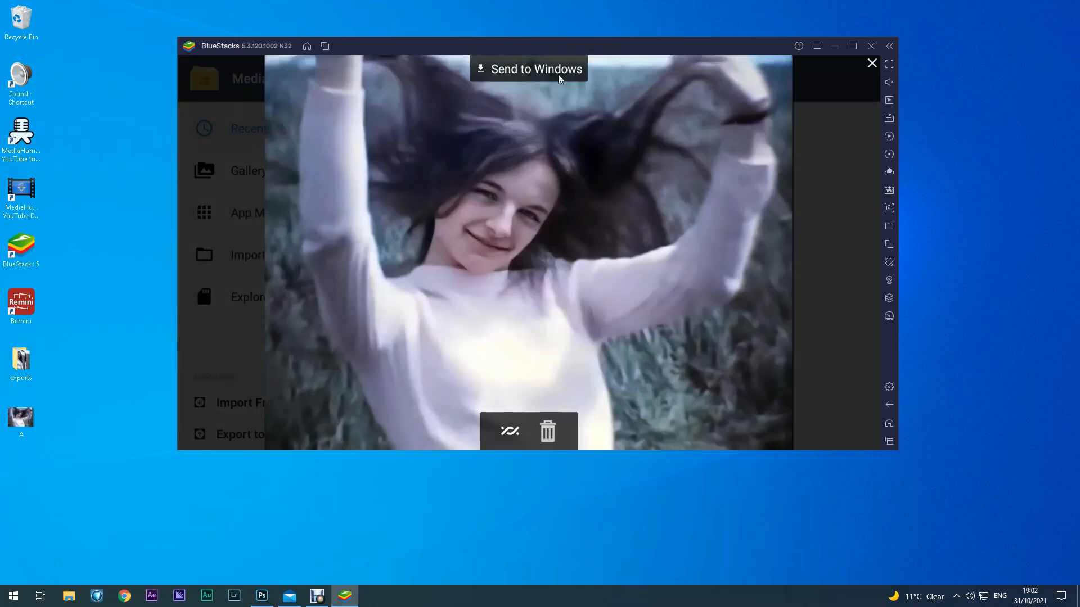
click(537, 68)
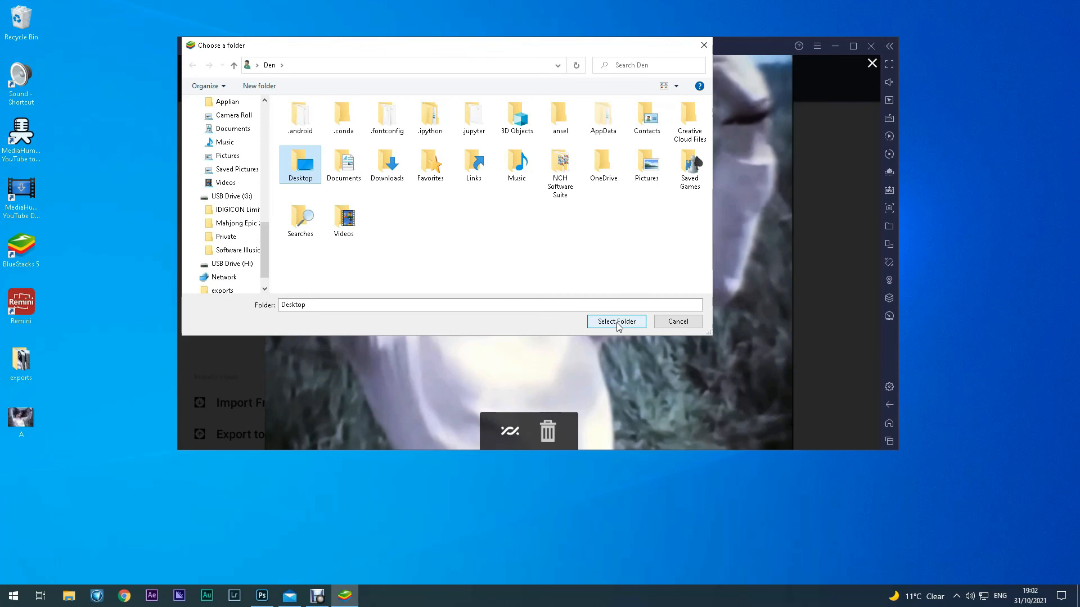
Select the Desktop folder as the export destination for the enhanced photo.
click(615, 322)
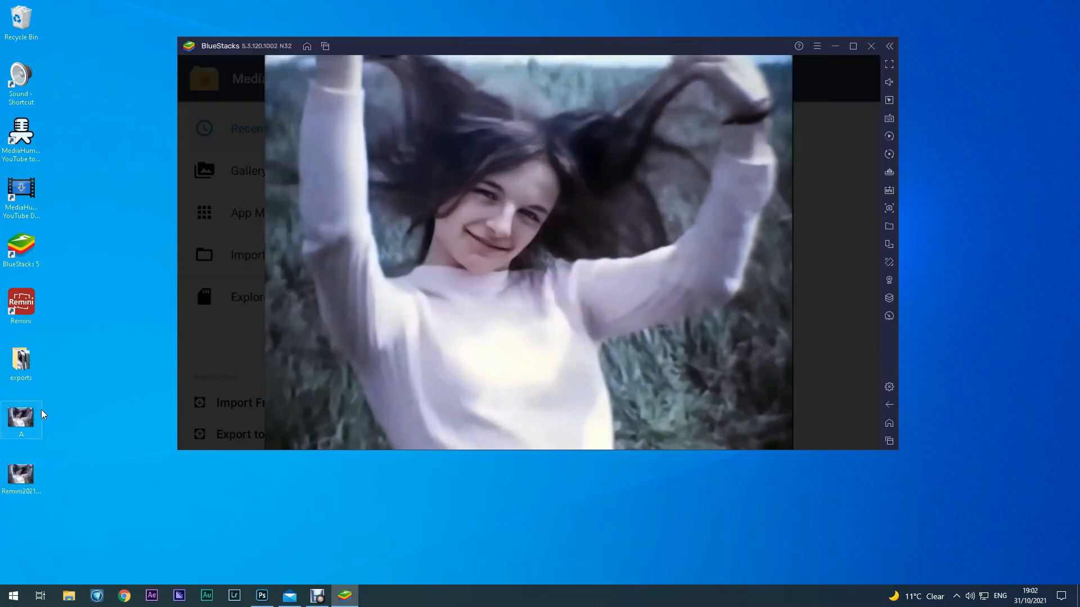
mouse_move(60, 451)
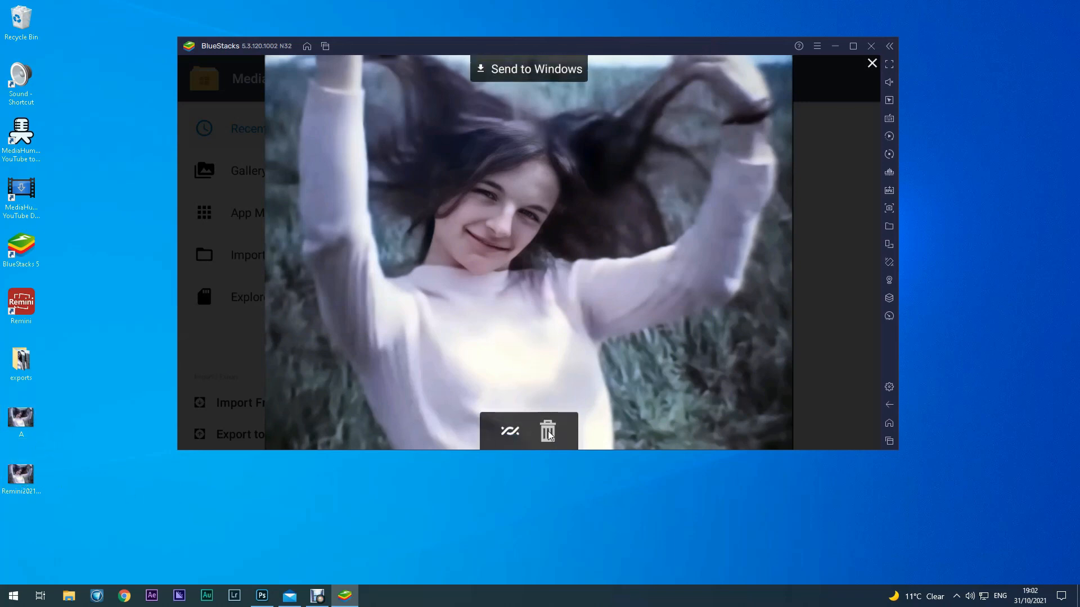
Delete the exported enhanced photo from the BlueStacks photo viewer.
click(547, 431)
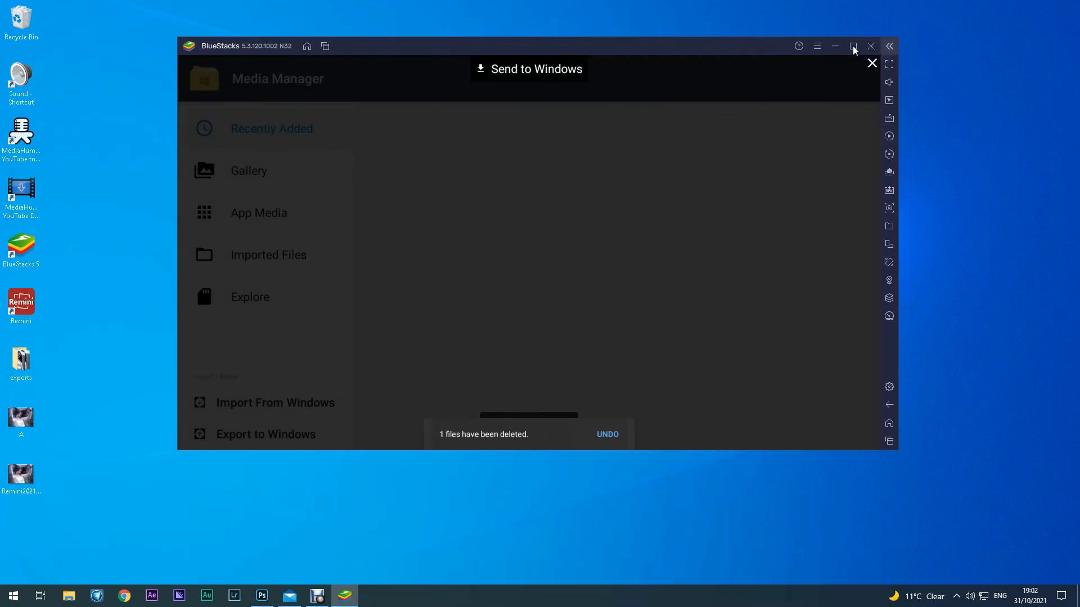